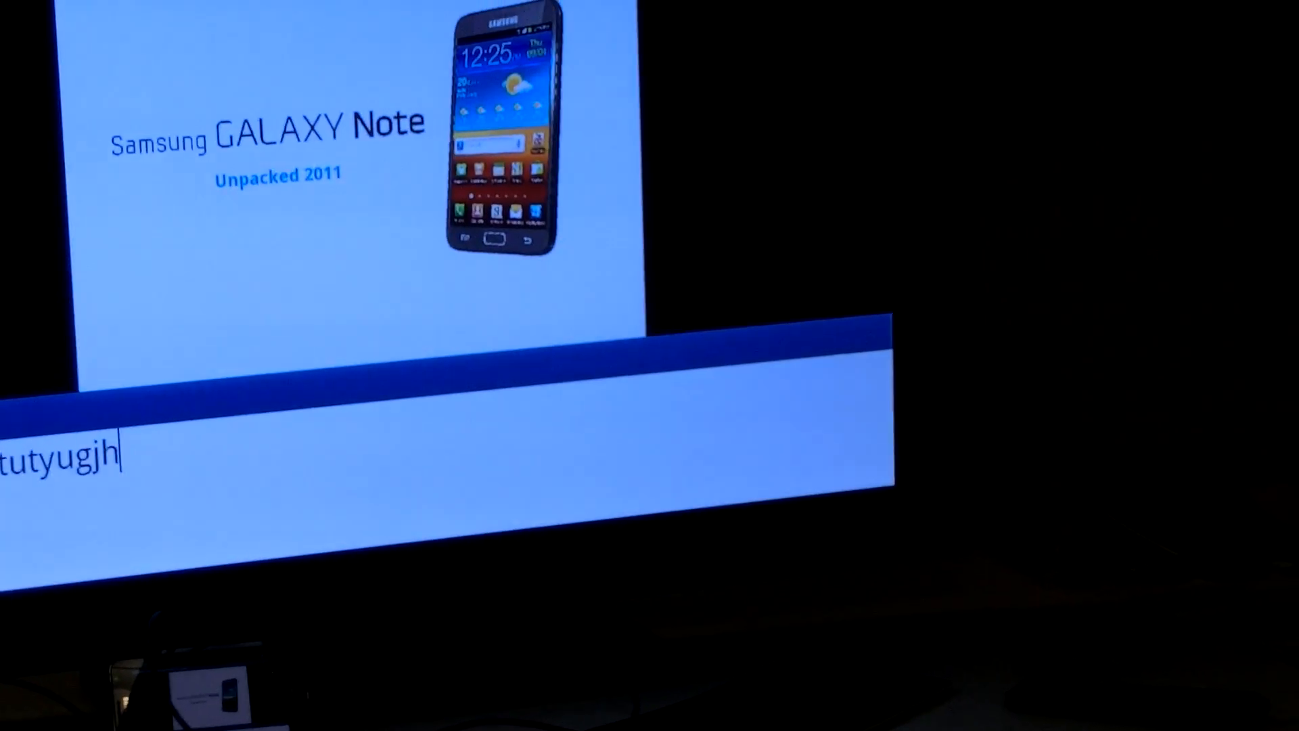
pyautogui.write('ujy')
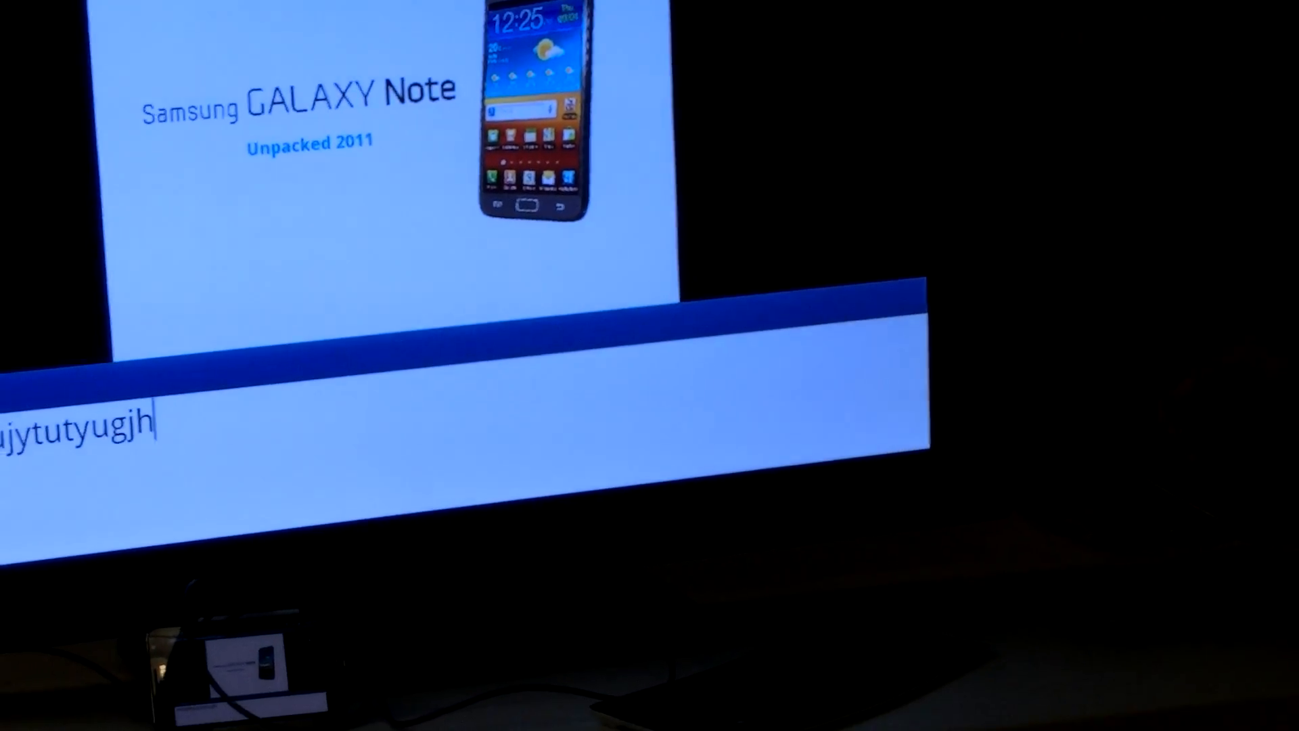